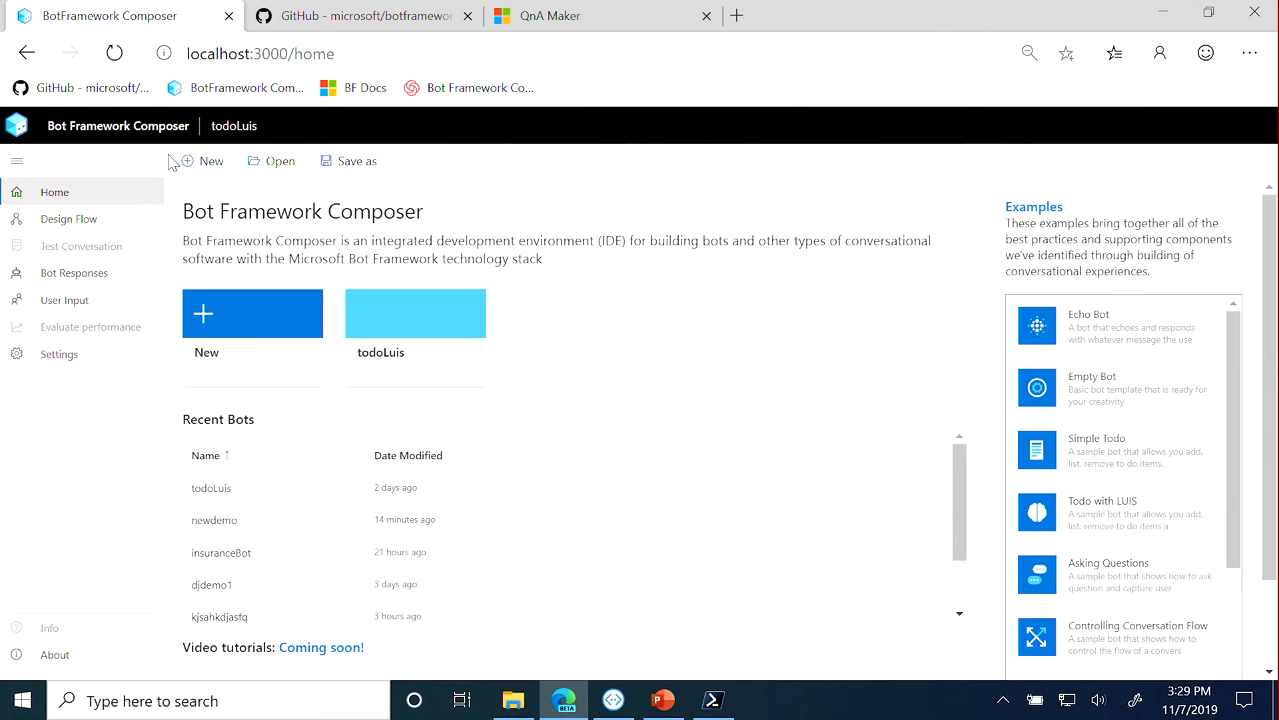
# Start a new bot from the Home page, choosing to create it from scratch
pyautogui.click(252, 313)
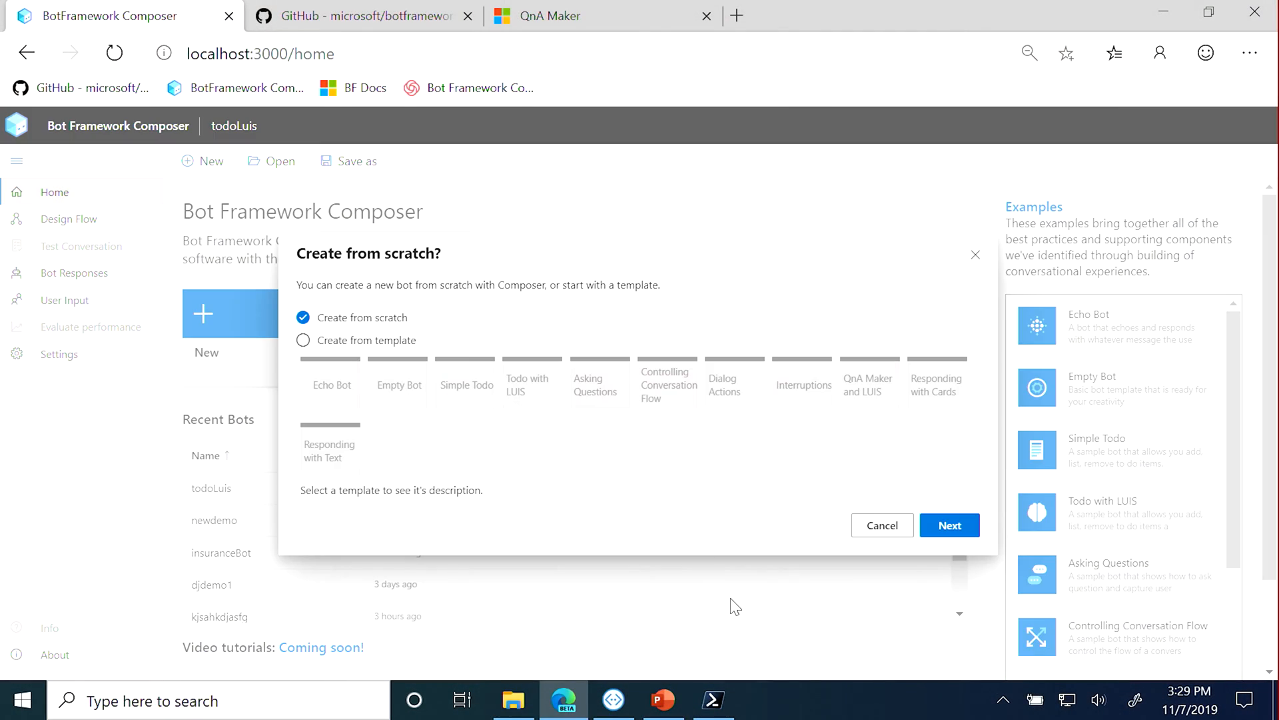
pyautogui.moveTo(950, 525)
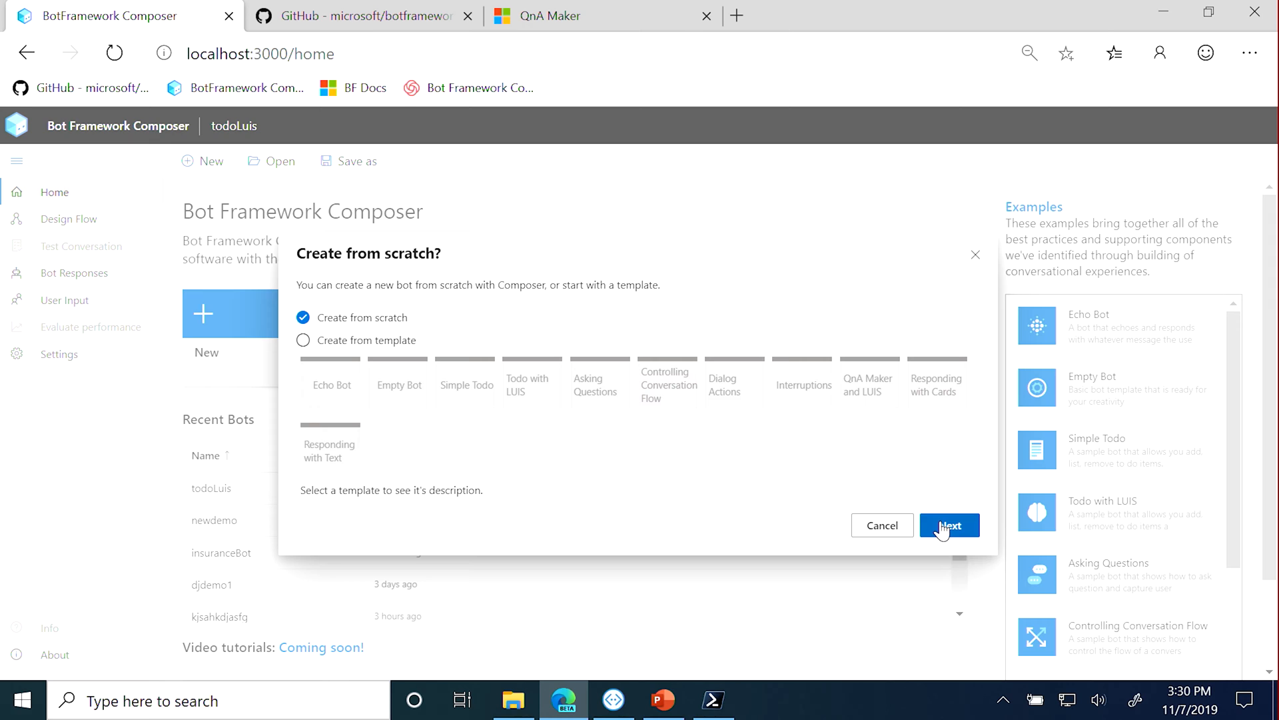
# Name the new bot 'testbot' in the MyBots location and create it, landing in its main dialog
pyautogui.click(951, 525)
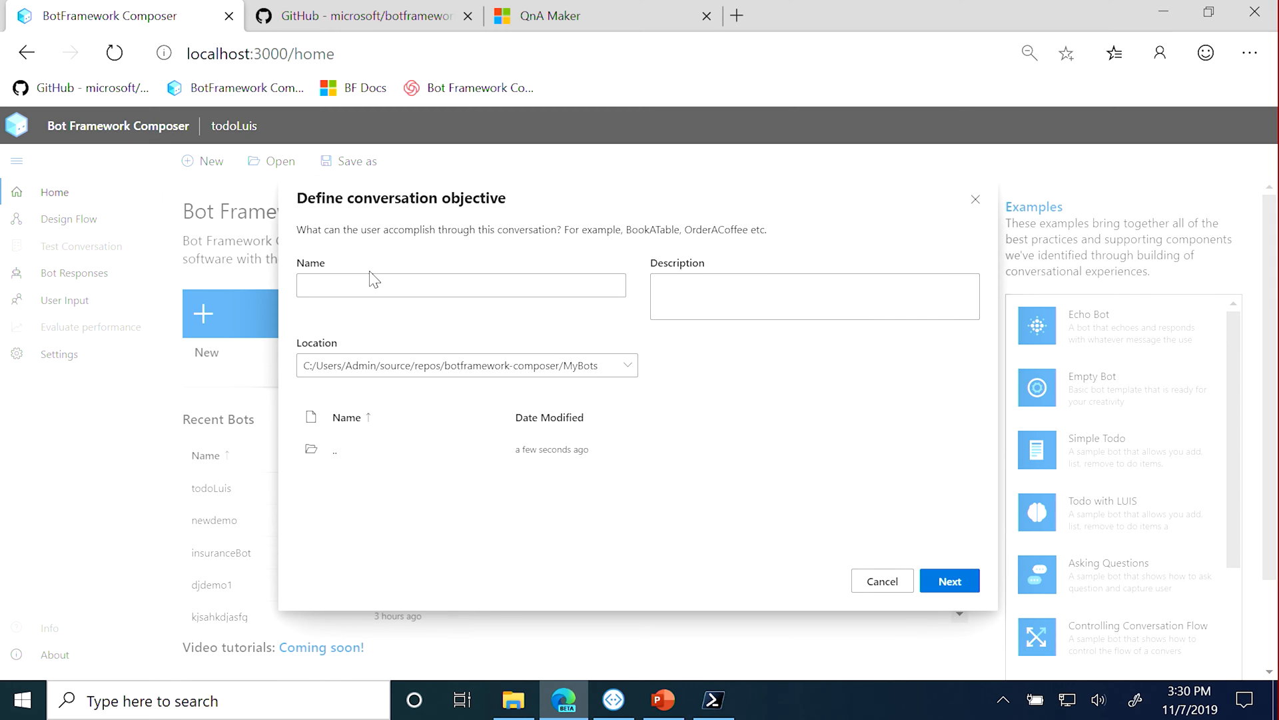
pyautogui.click(459, 283)
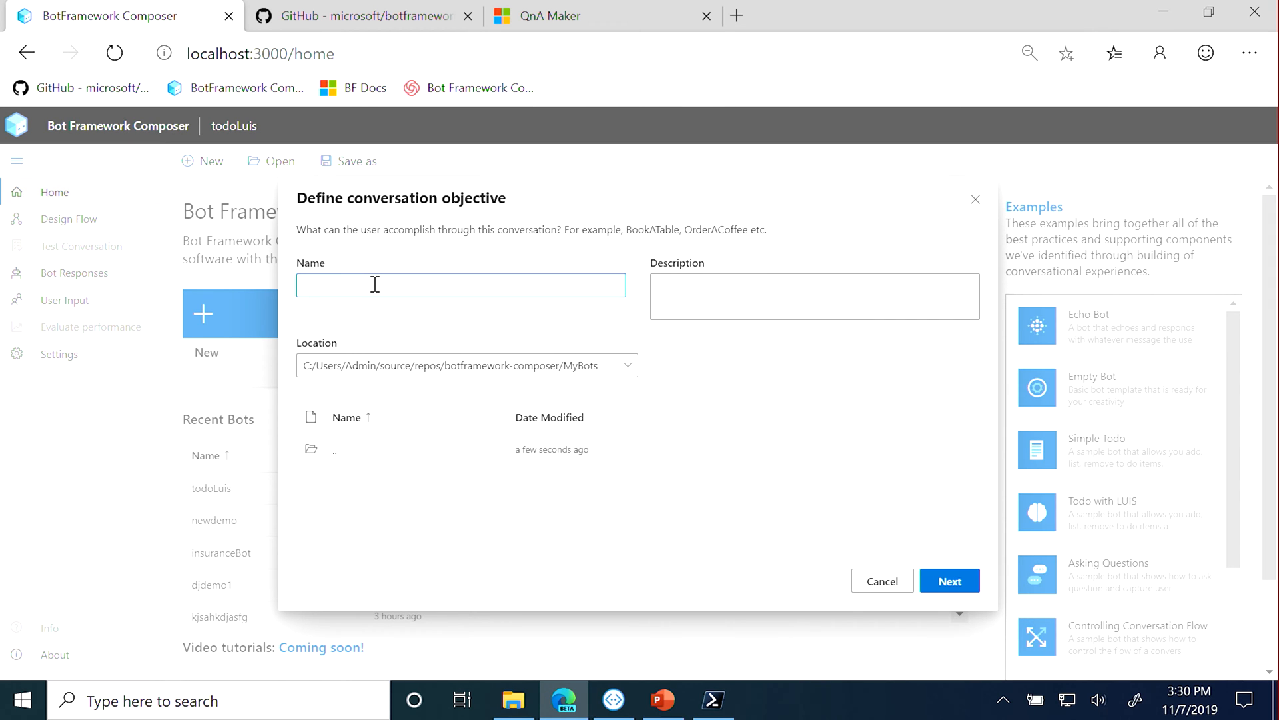
pyautogui.click(460, 284)
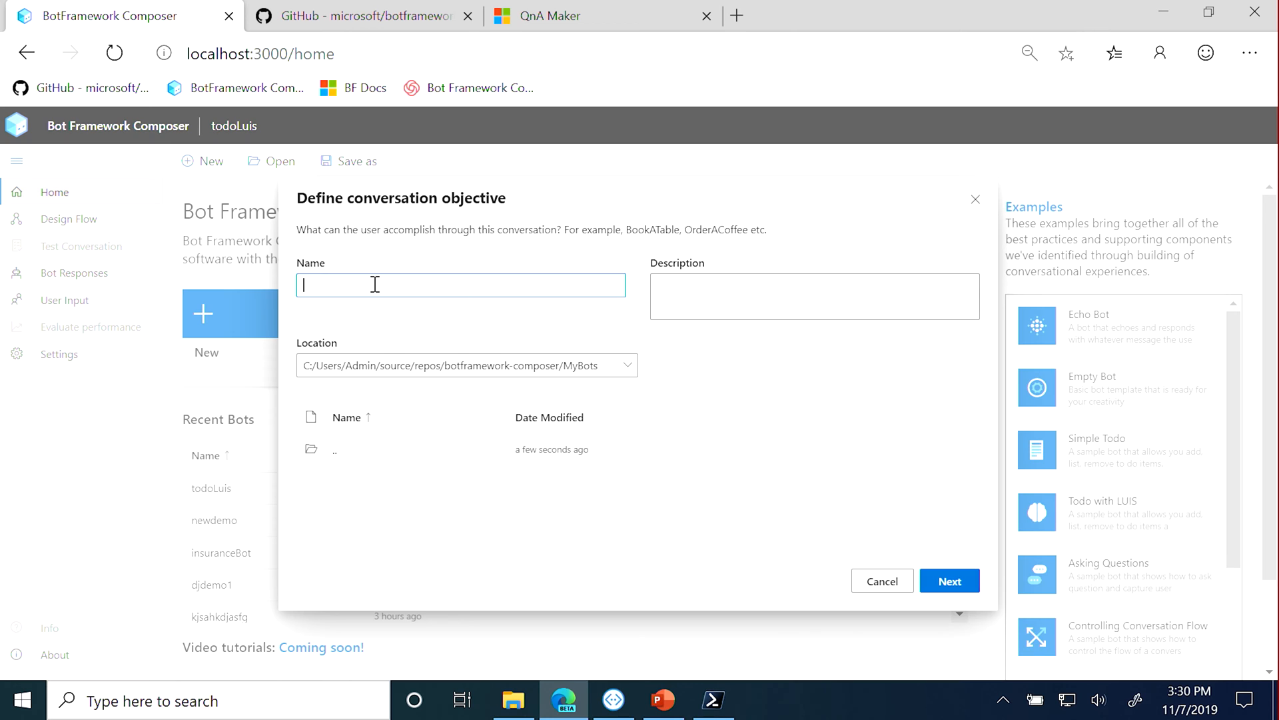
pyautogui.write('test')
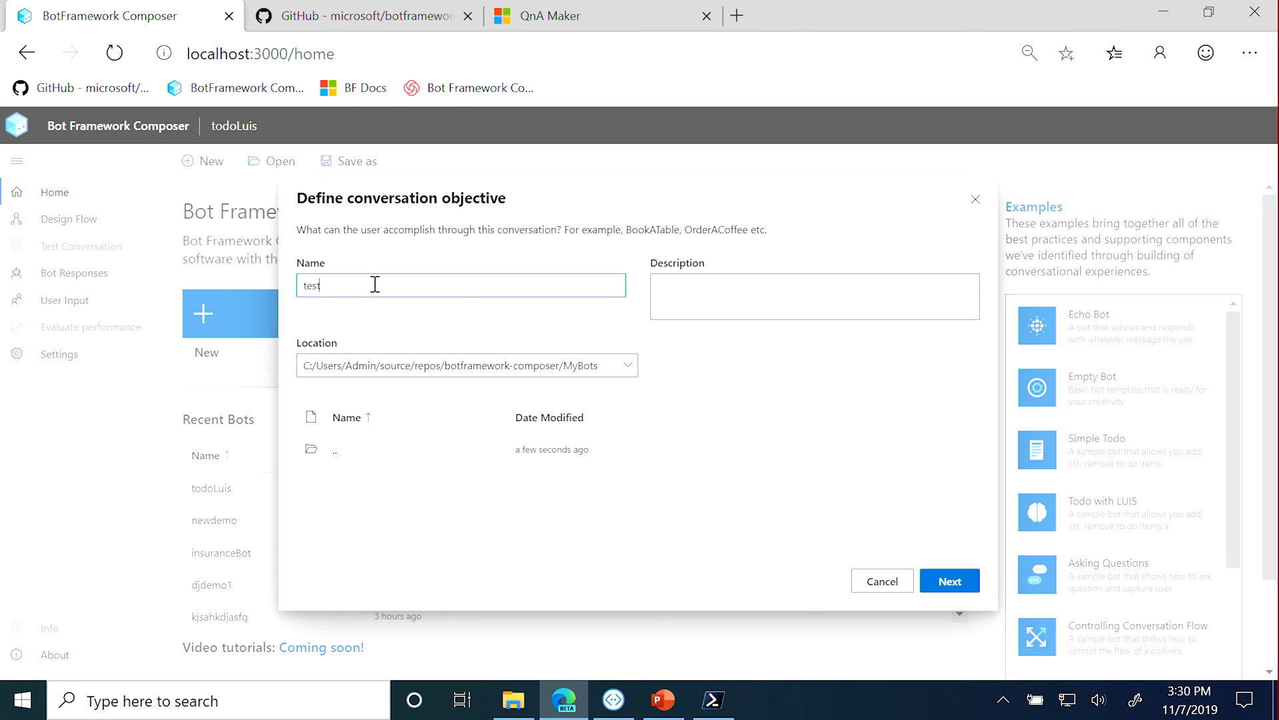
pyautogui.write('bot')
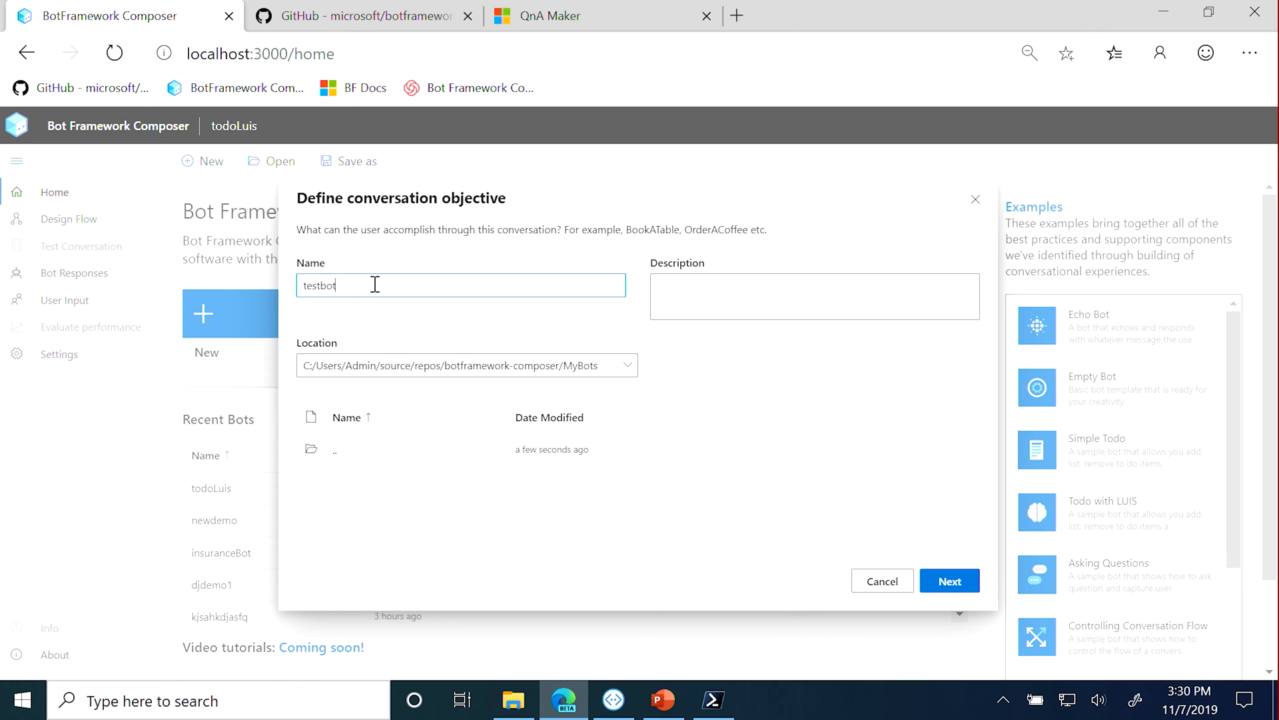
pyautogui.moveTo(468, 376)
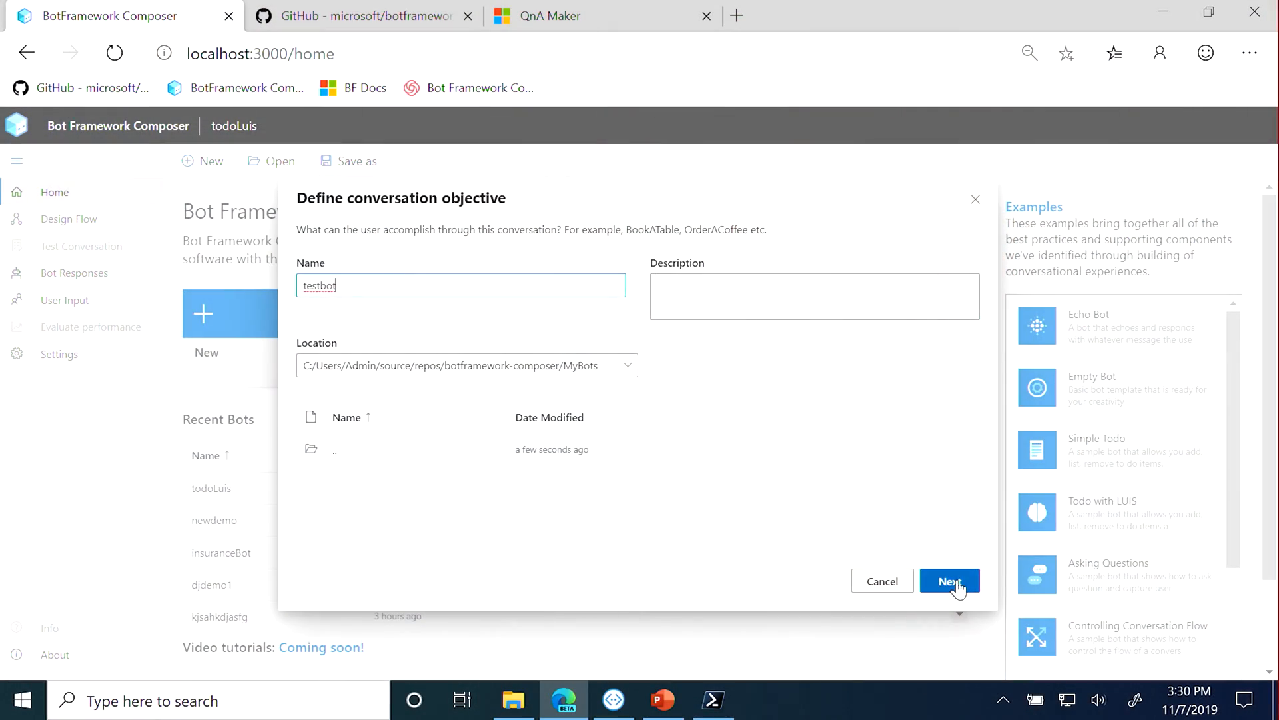
pyautogui.click(950, 581)
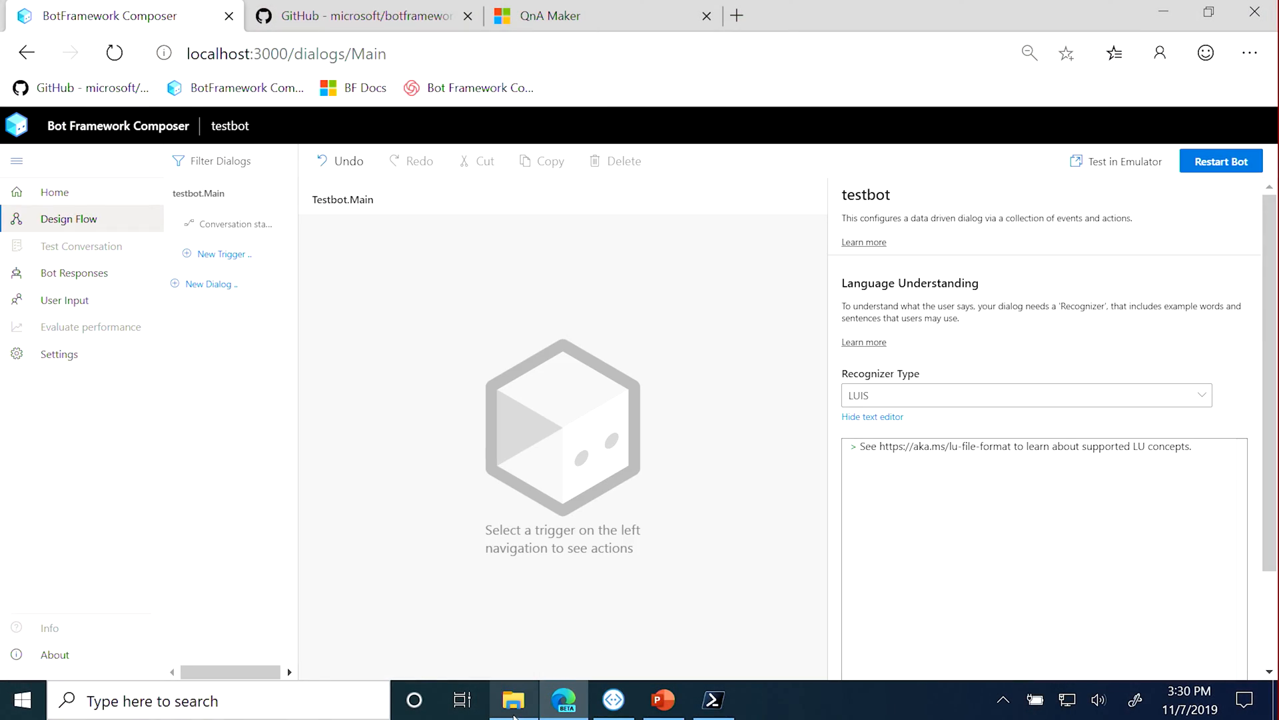
pyautogui.click(513, 699)
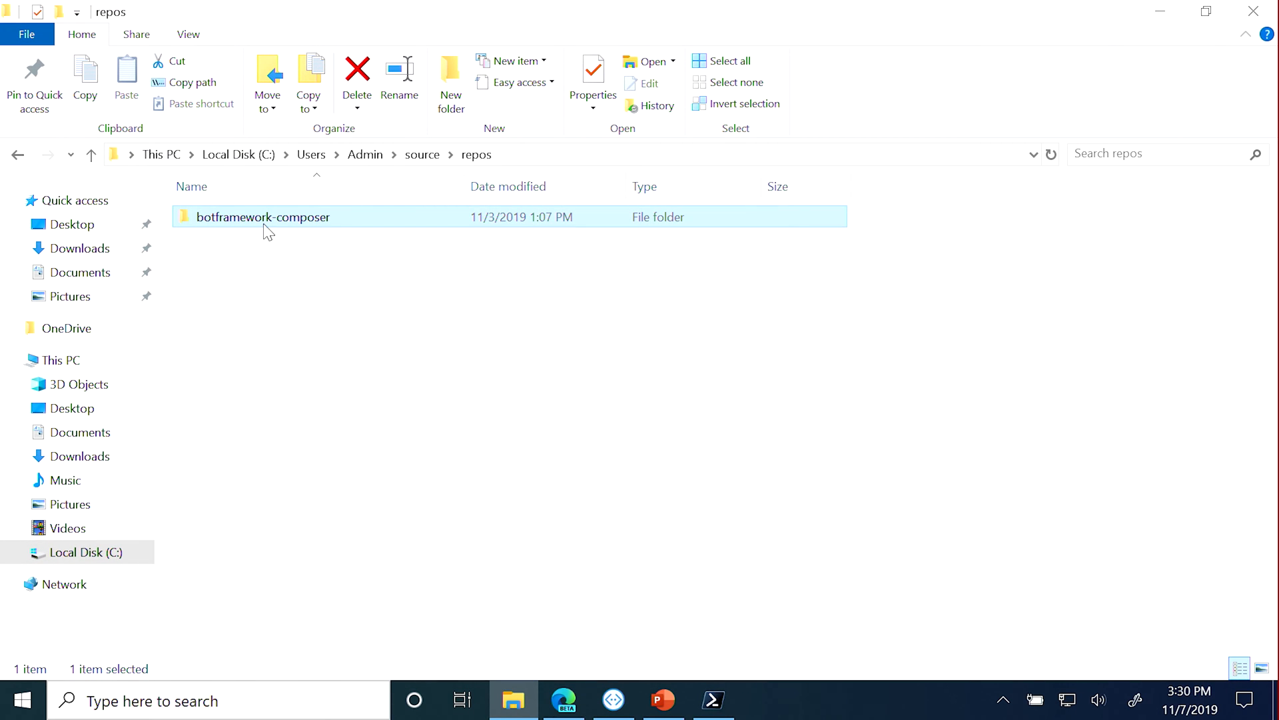
pyautogui.doubleClick(263, 216)
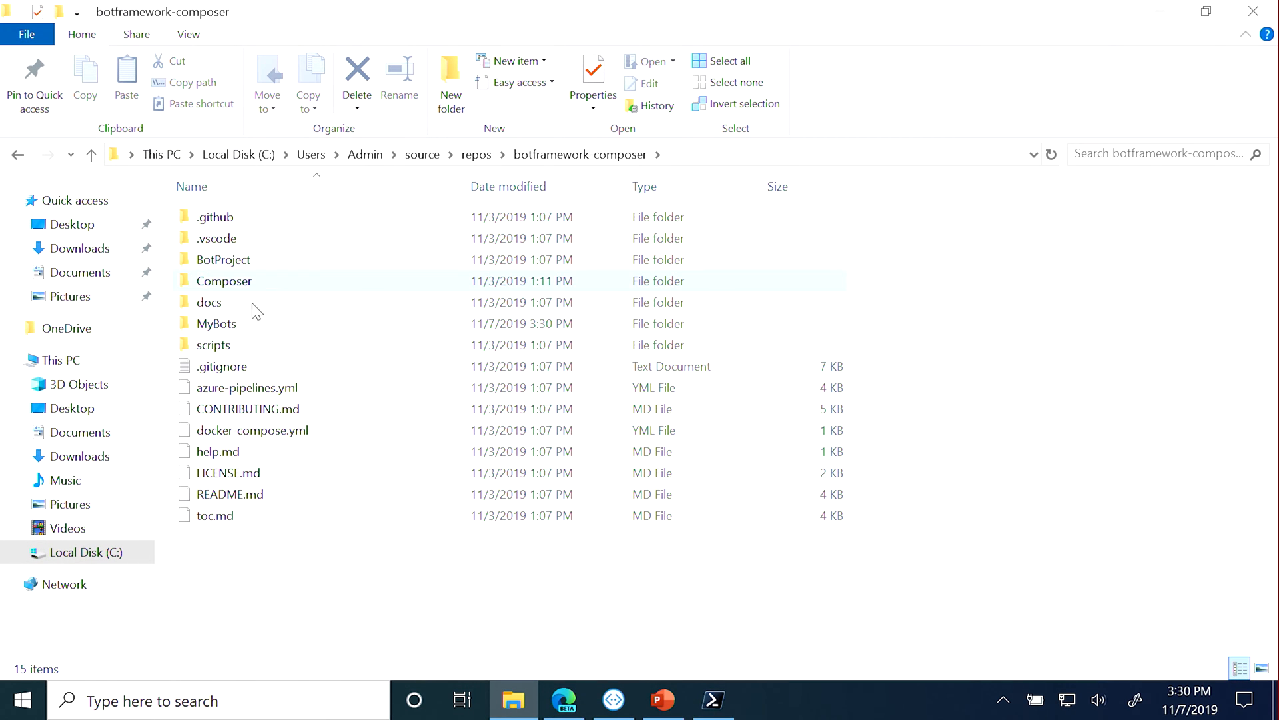
pyautogui.doubleClick(217, 323)
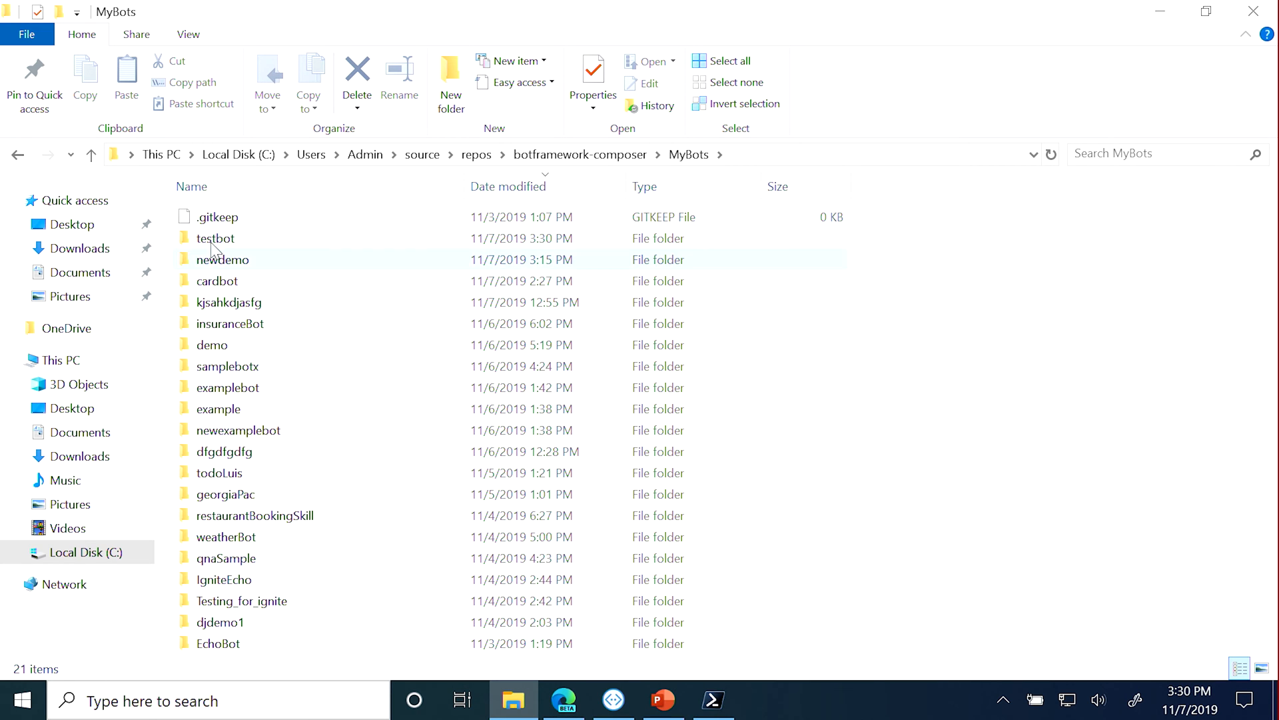
pyautogui.doubleClick(216, 237)
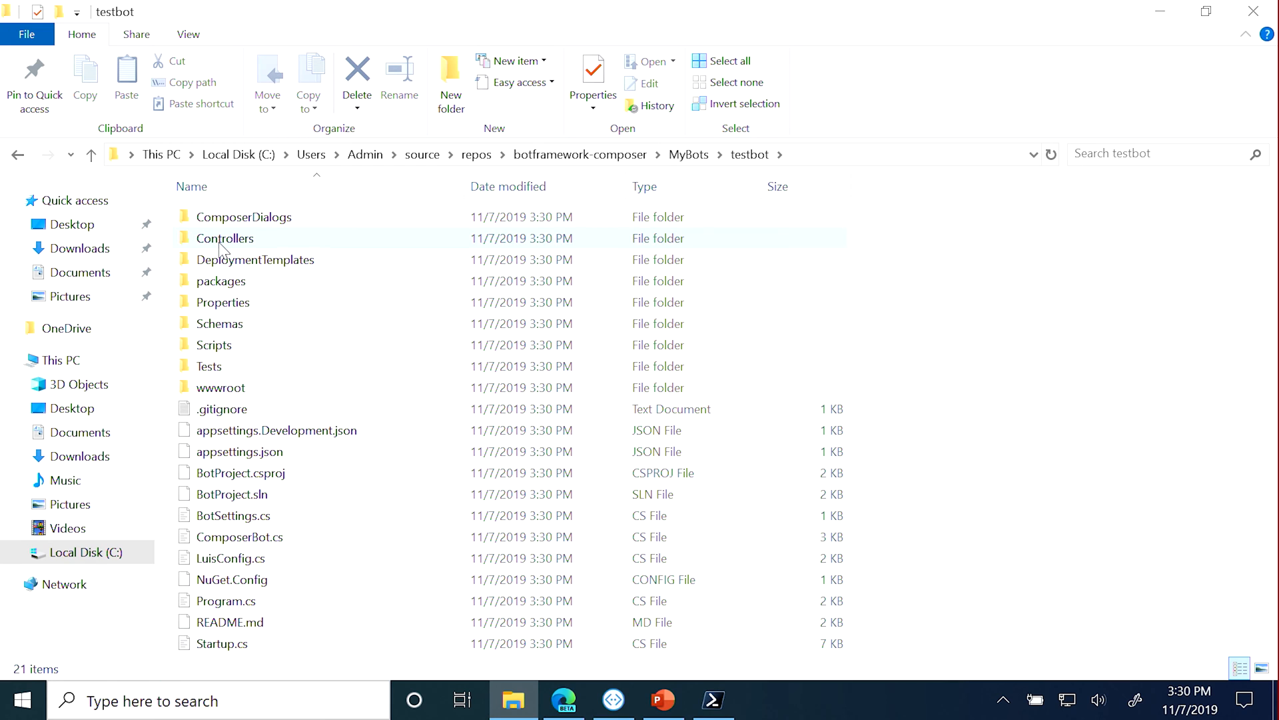
pyautogui.moveTo(224, 238)
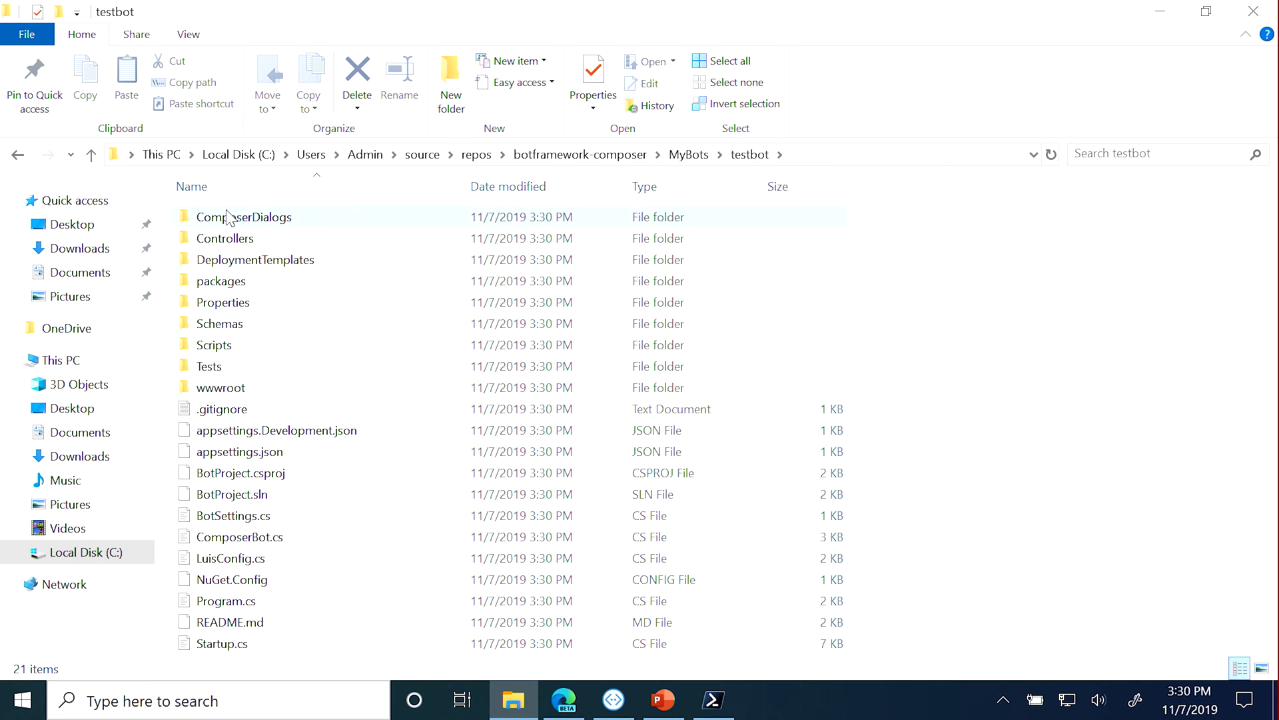
pyautogui.doubleClick(243, 216)
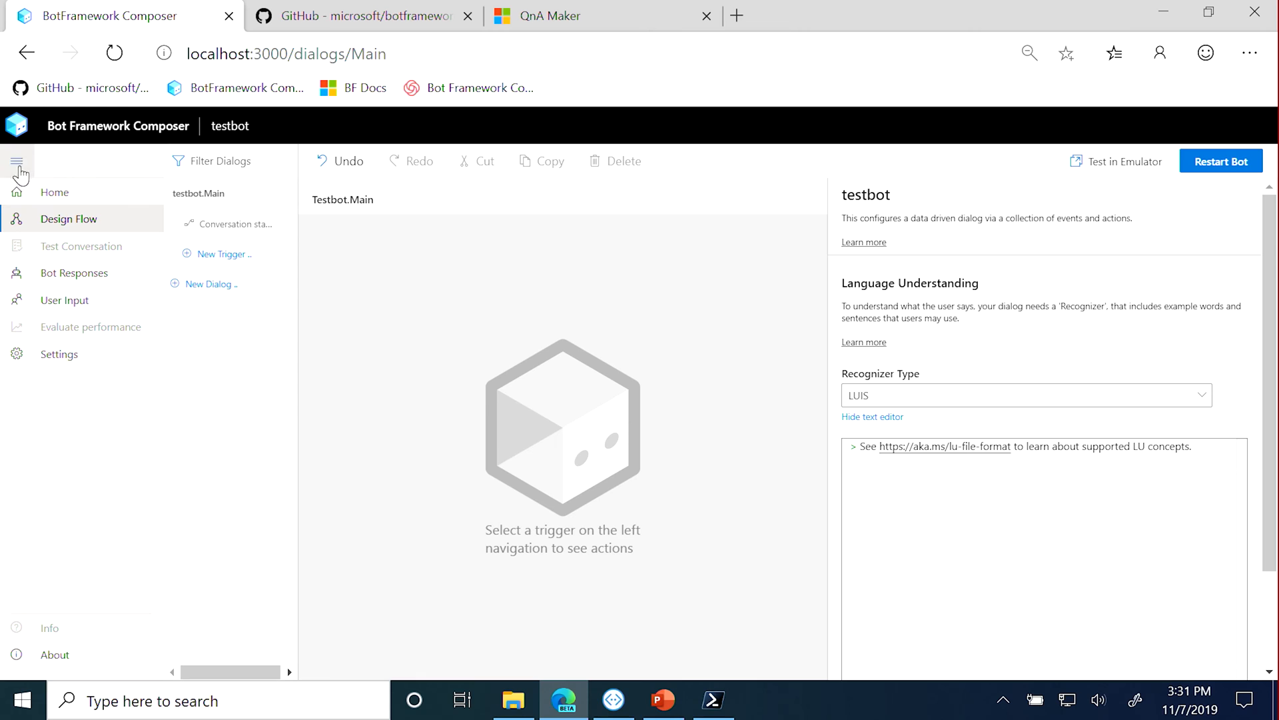
pyautogui.moveTo(331, 264)
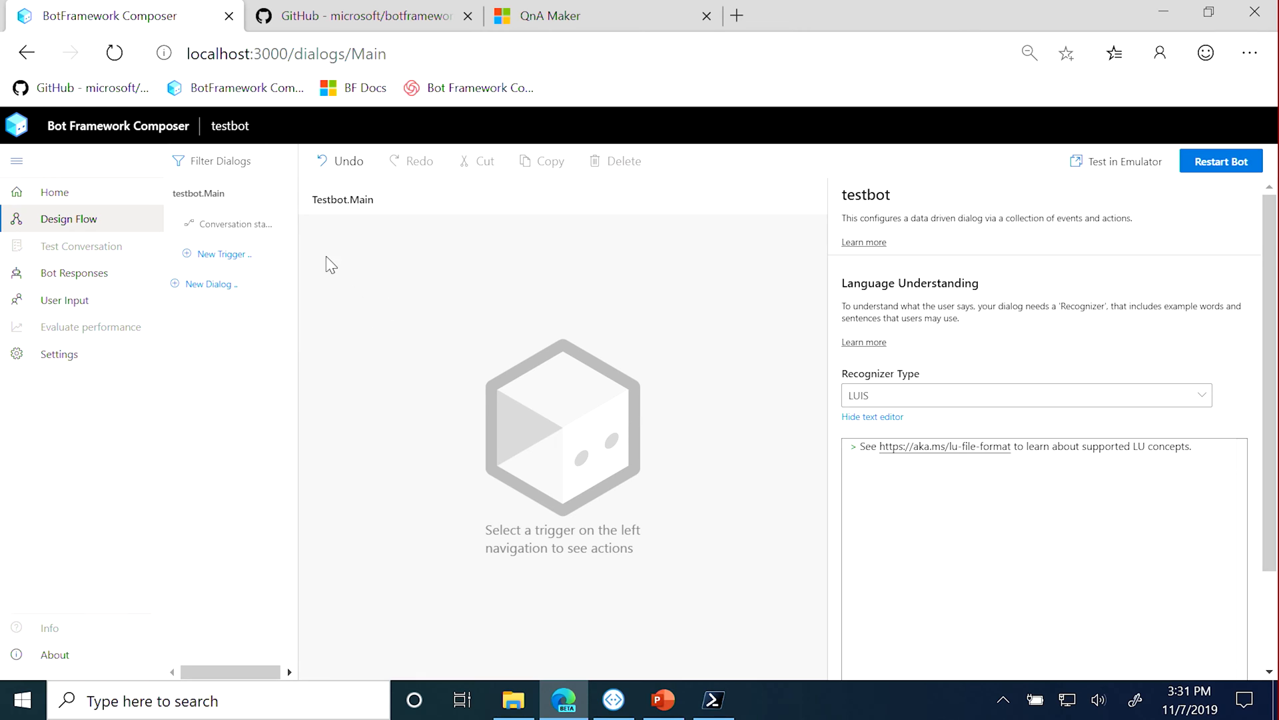
# Show the Conversation started trigger under testbot.Main with its member-added condition
pyautogui.click(242, 224)
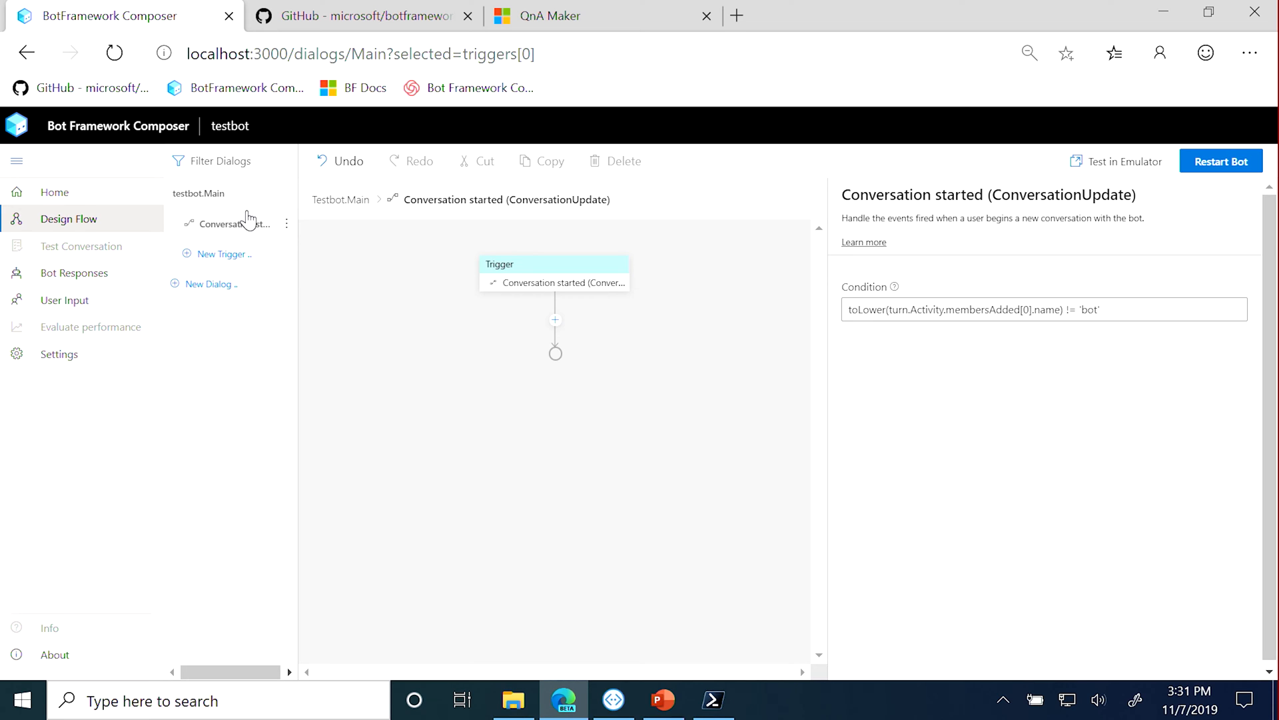
pyautogui.moveTo(556, 321)
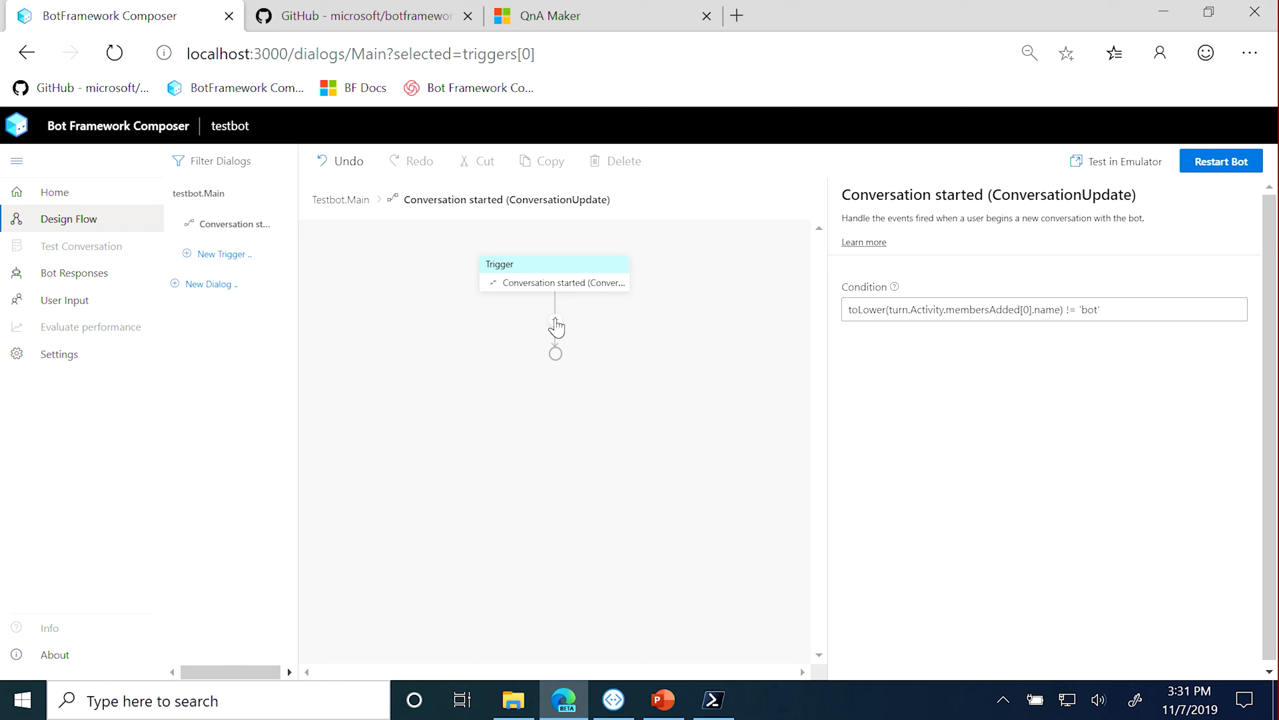
# Expand the add-action menu under the trigger to its Manage properties actions
pyautogui.click(556, 330)
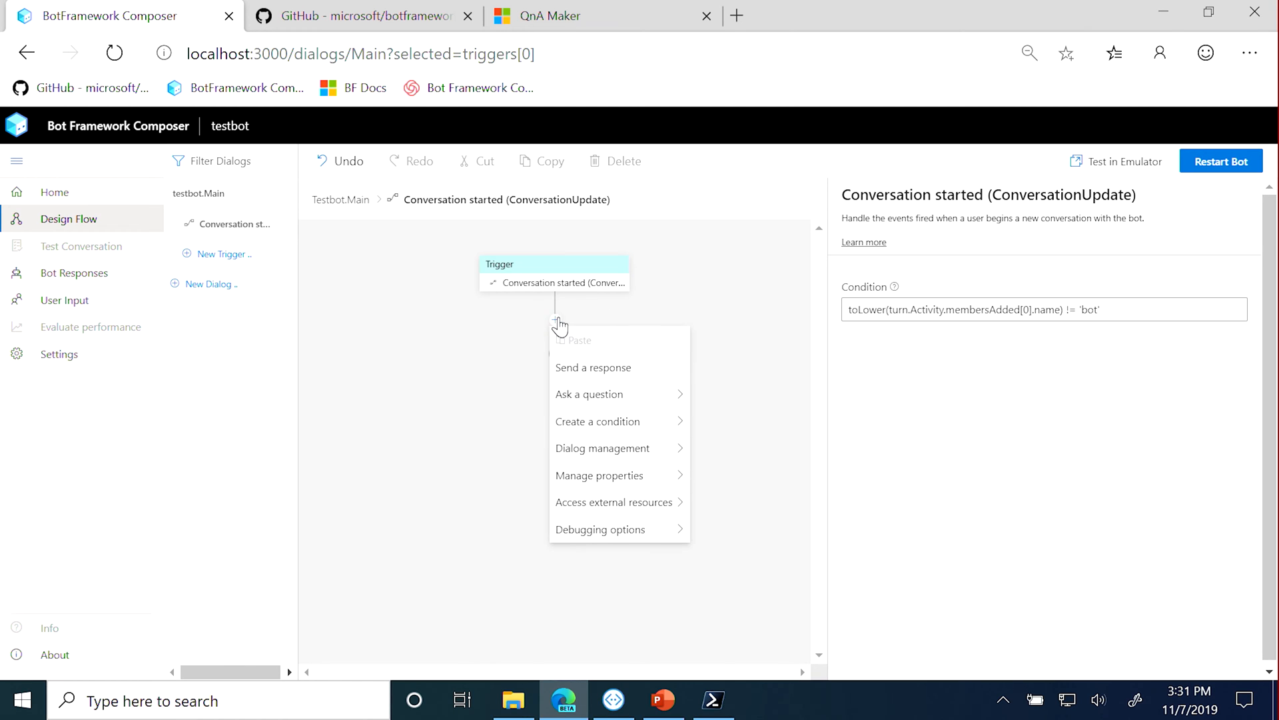
pyautogui.moveTo(580, 379)
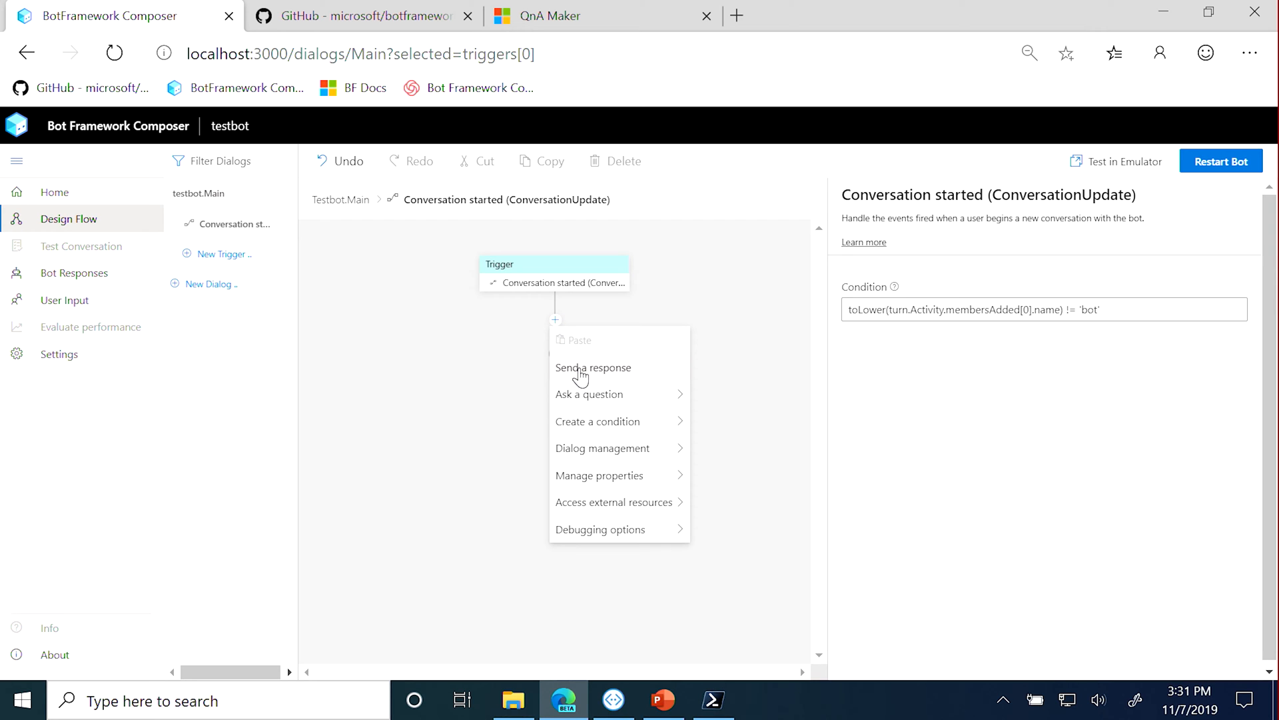
pyautogui.moveTo(579, 400)
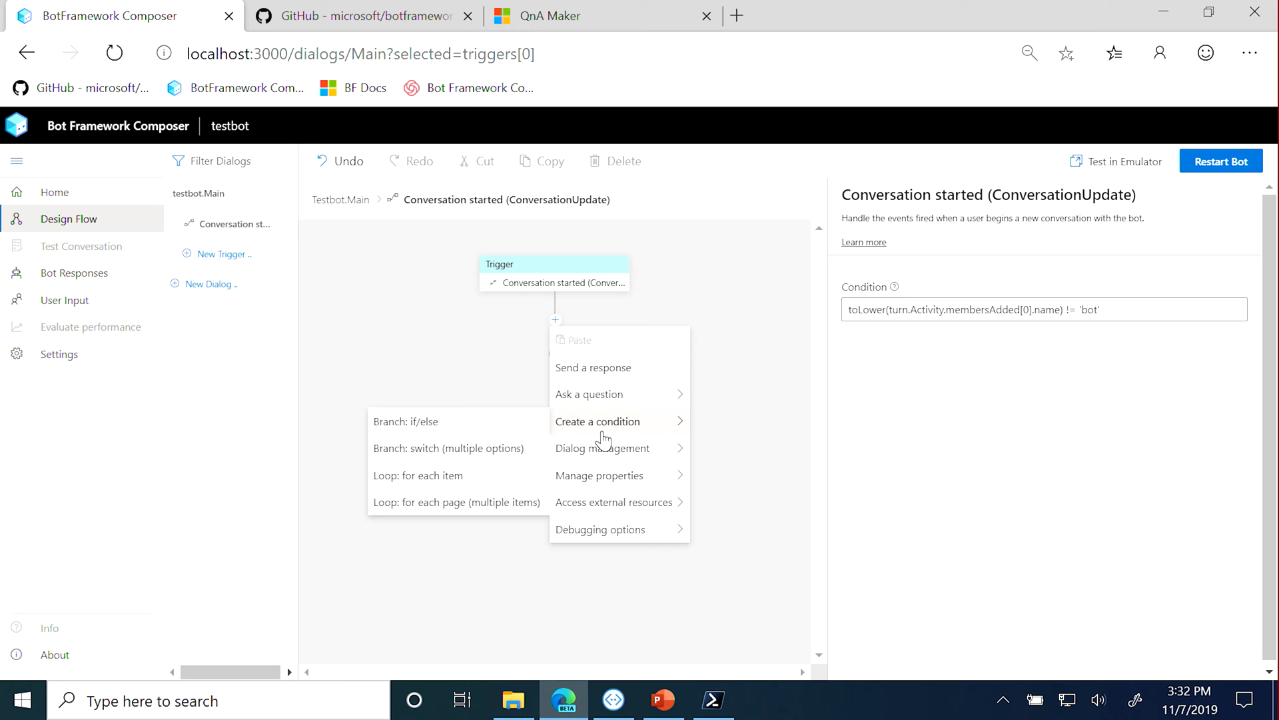
pyautogui.moveTo(610, 452)
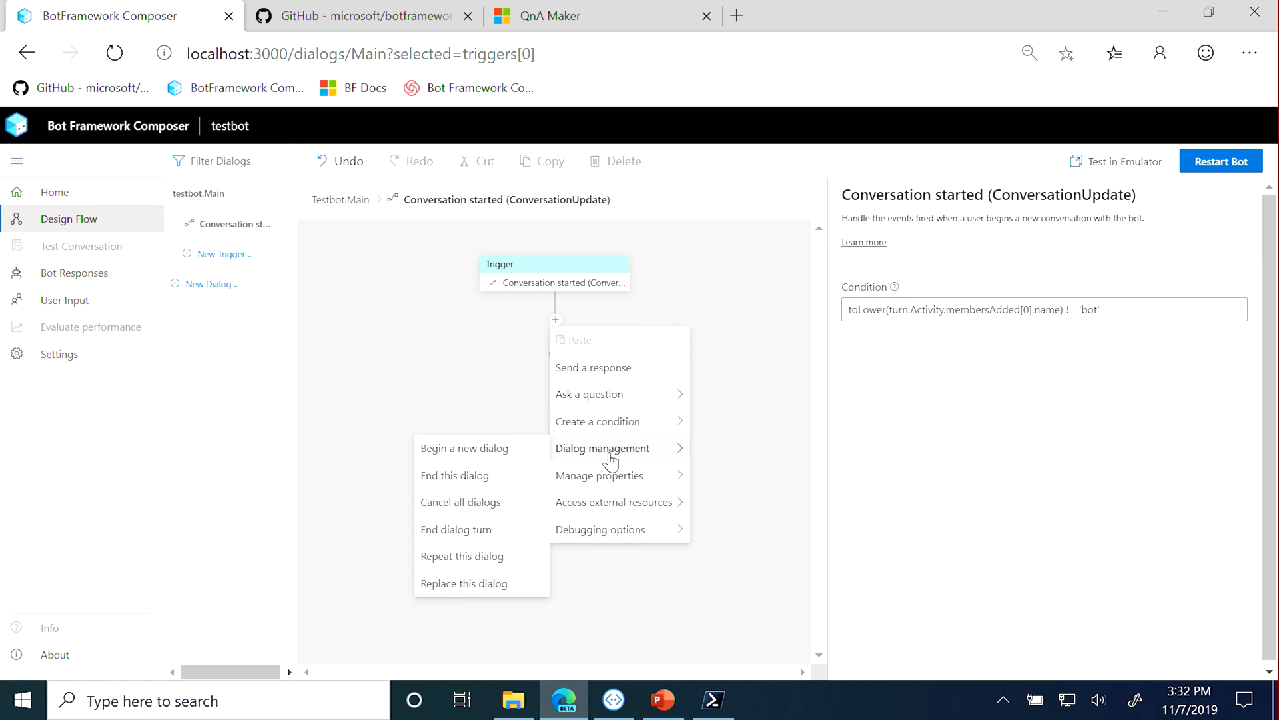
pyautogui.moveTo(628, 482)
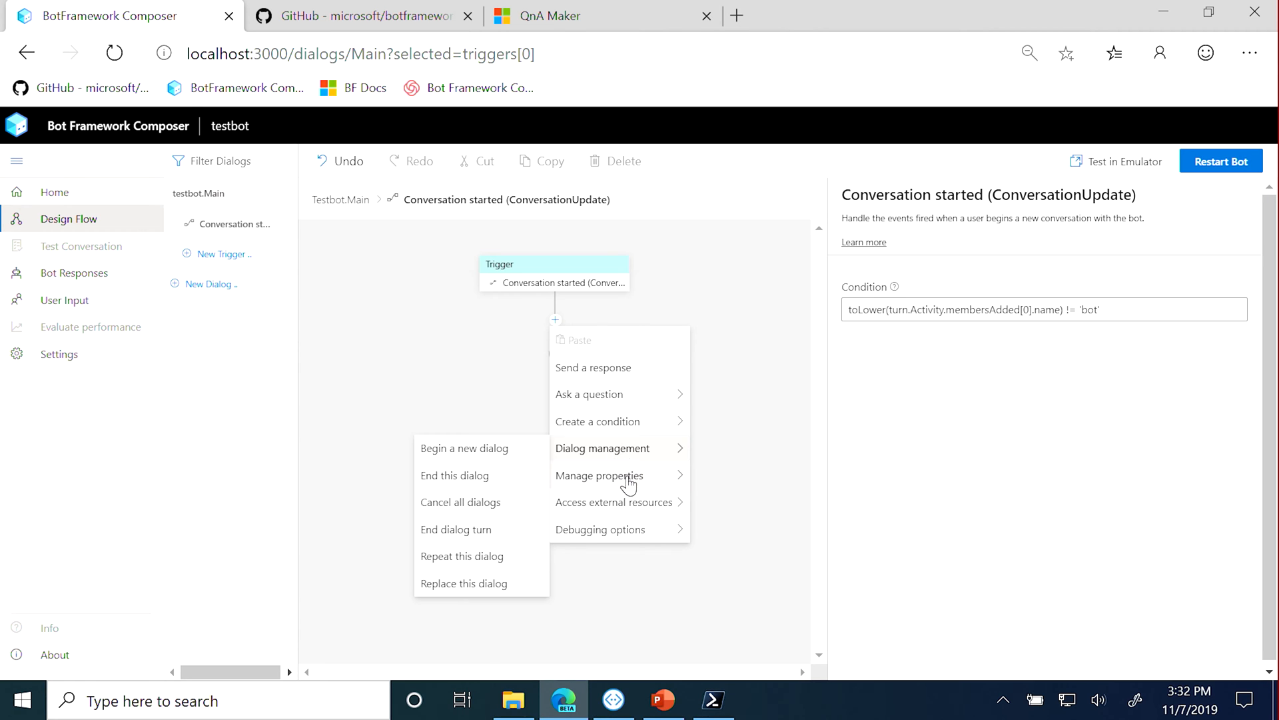
pyautogui.click(599, 474)
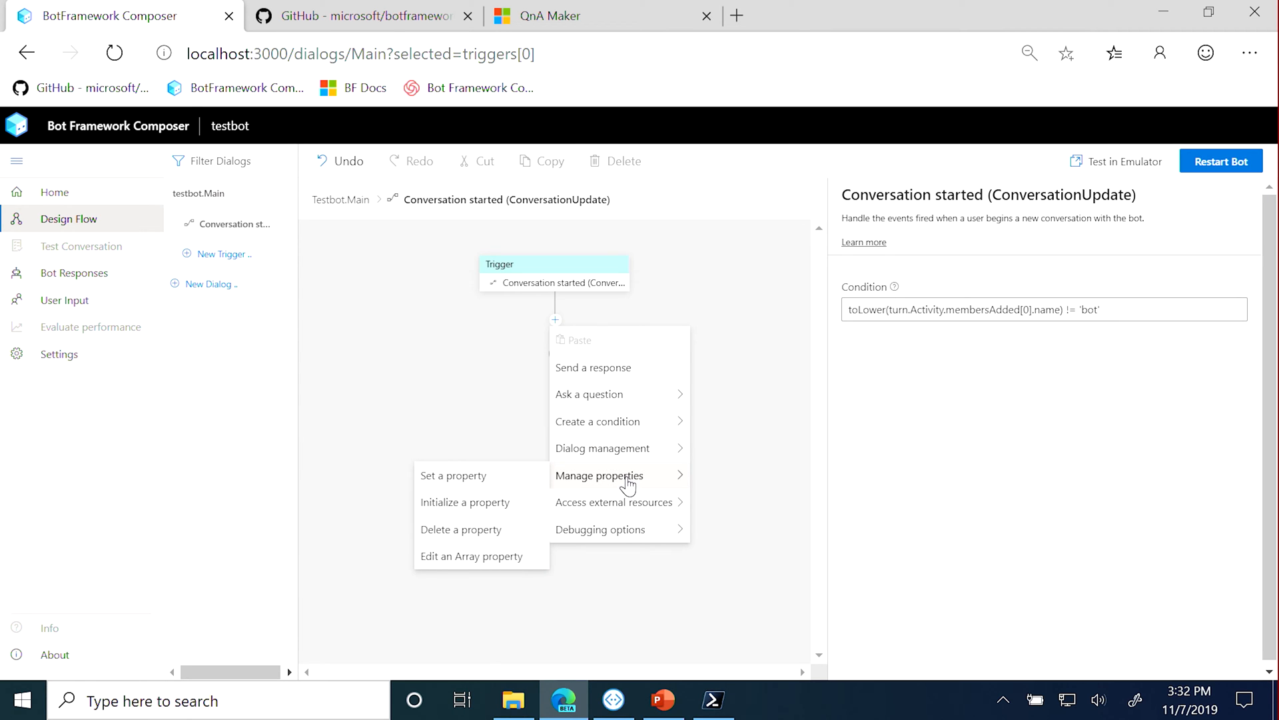